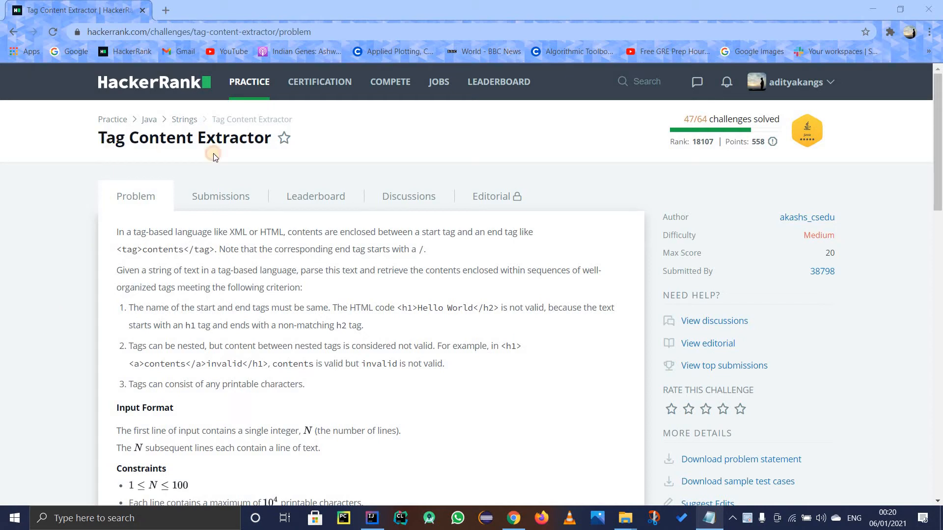
mouse_move(367, 142)
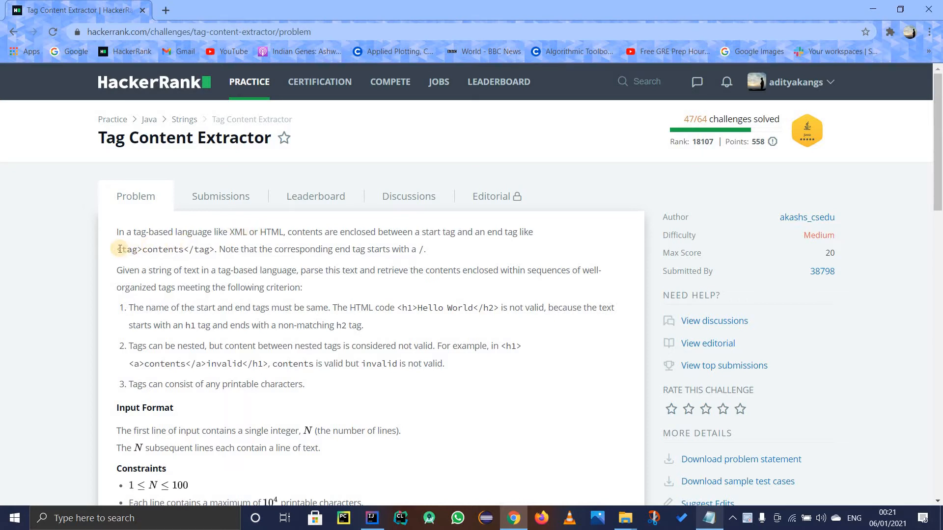
Review the problem description's tag examples, including the nested tags and invalid cases.
double_click(128, 249)
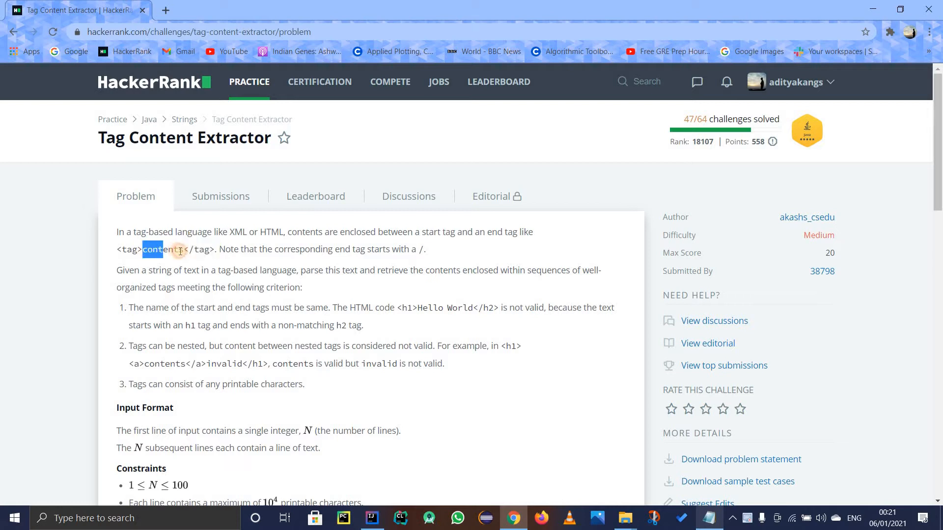
double_click(163, 249)
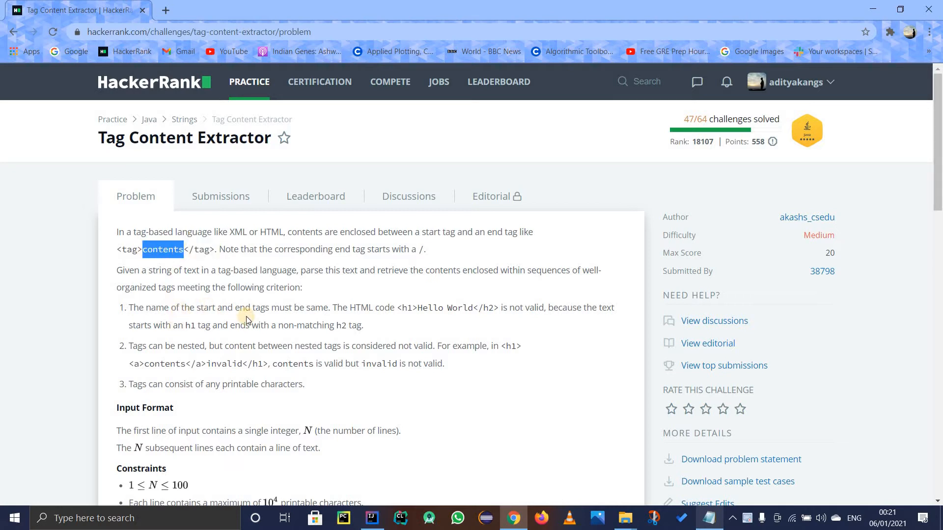
mouse_move(214, 310)
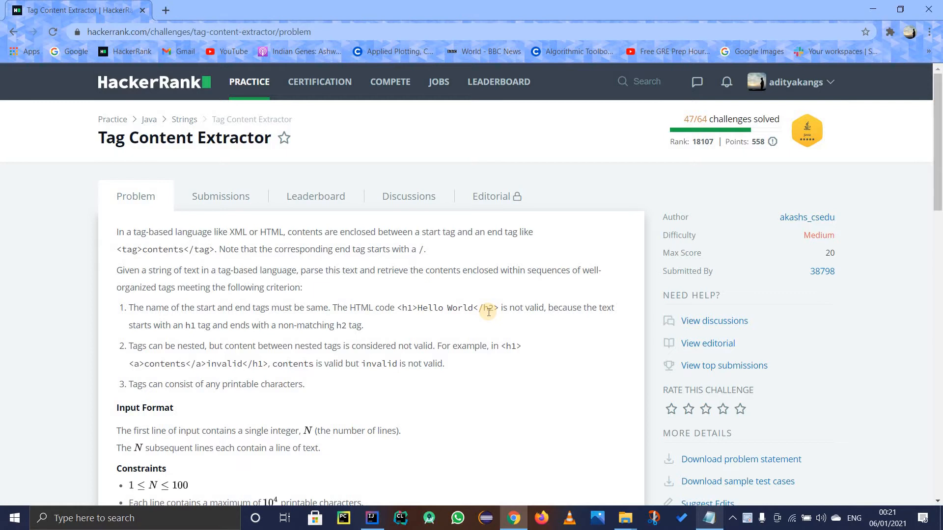
scroll(down, 3)
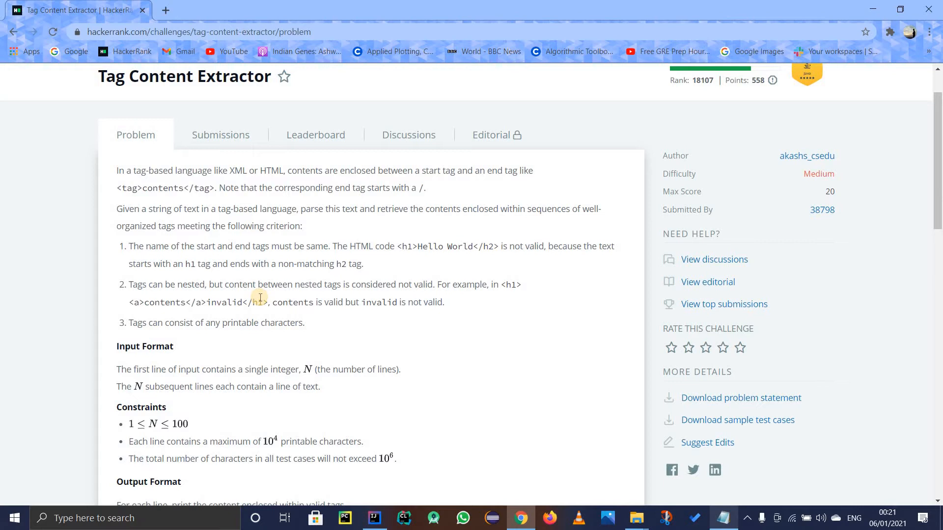
mouse_move(128, 302)
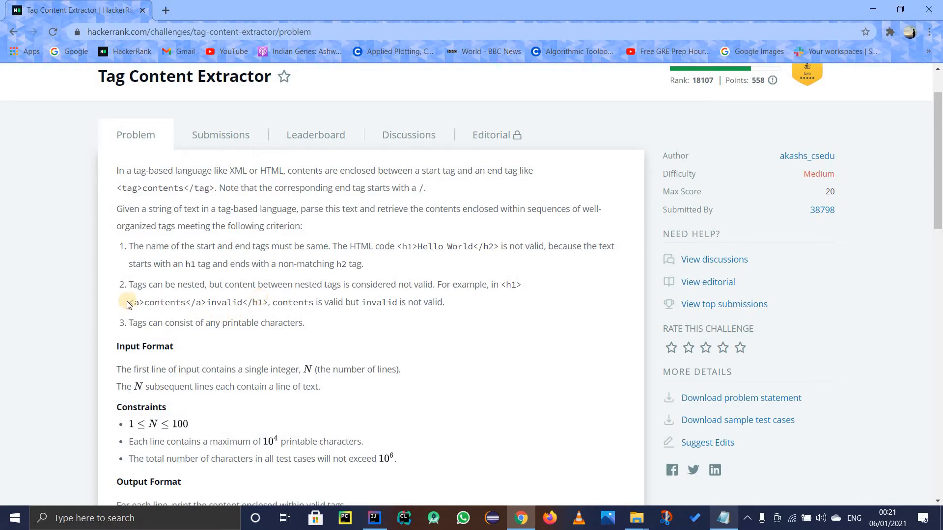
drag(128, 302, 206, 303)
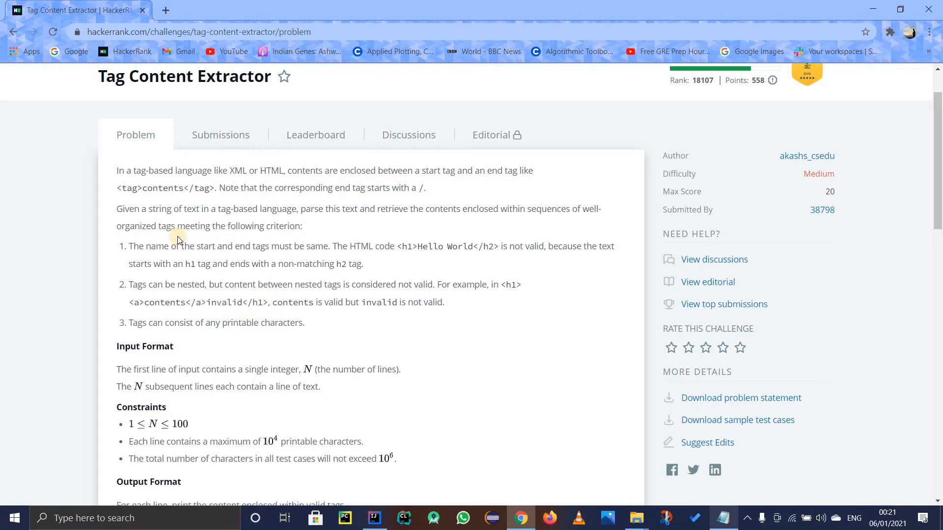
mouse_move(366, 356)
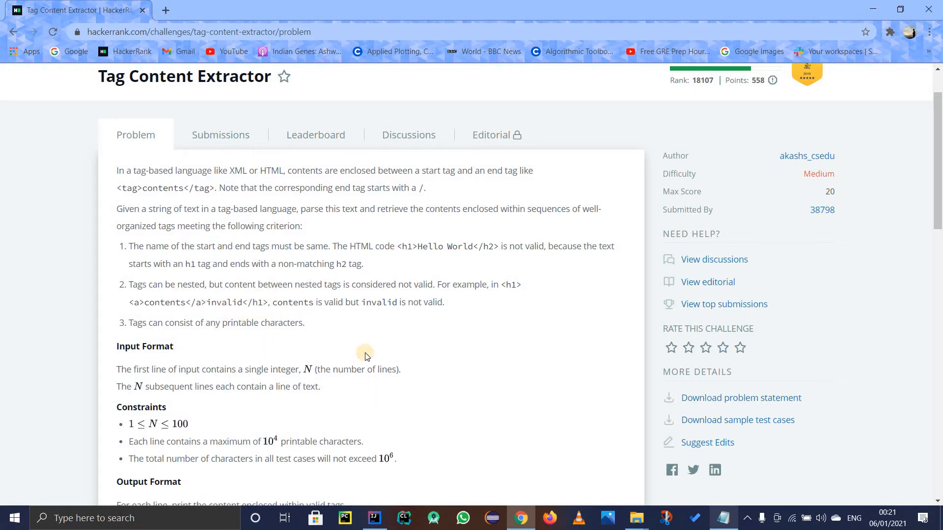
mouse_move(323, 323)
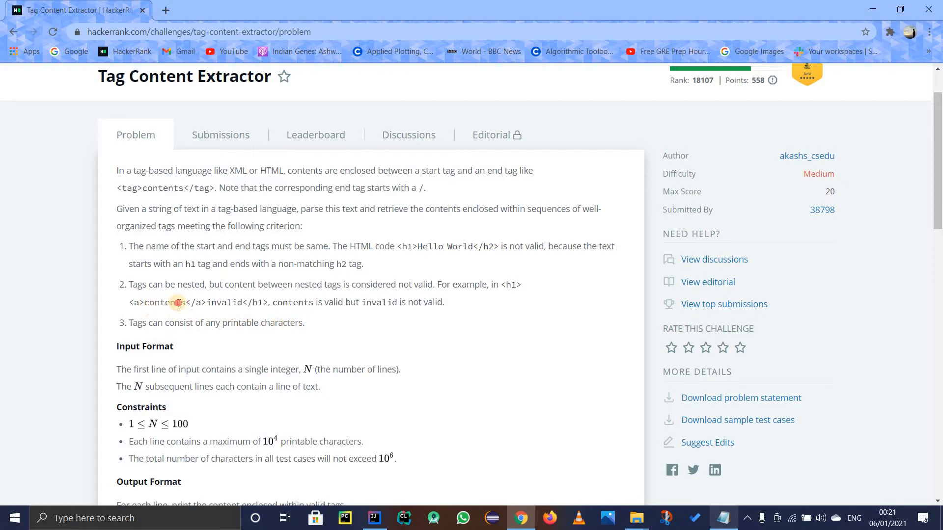
double_click(164, 303)
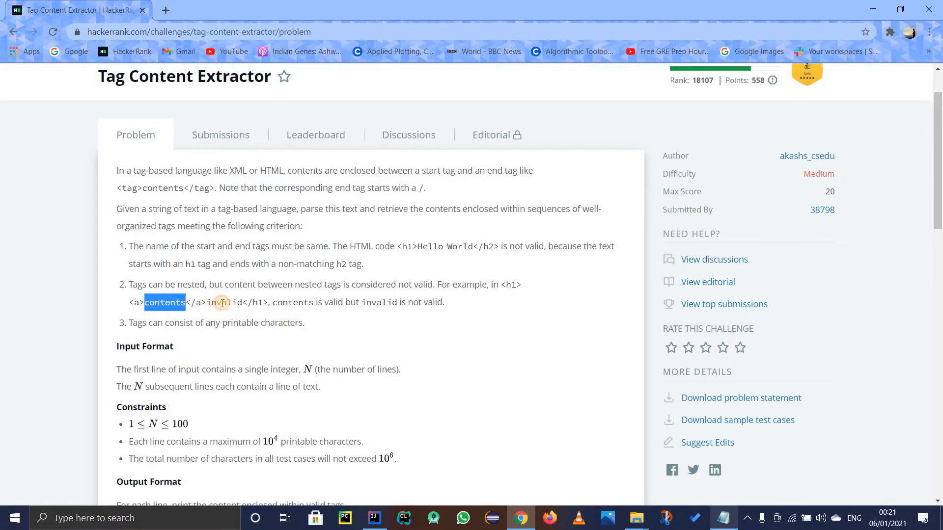
double_click(224, 303)
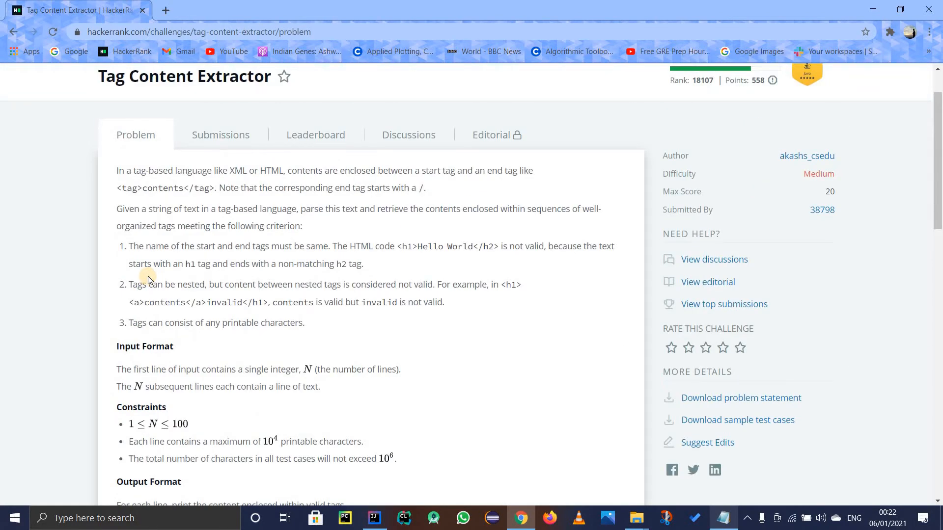
scroll(down, 3)
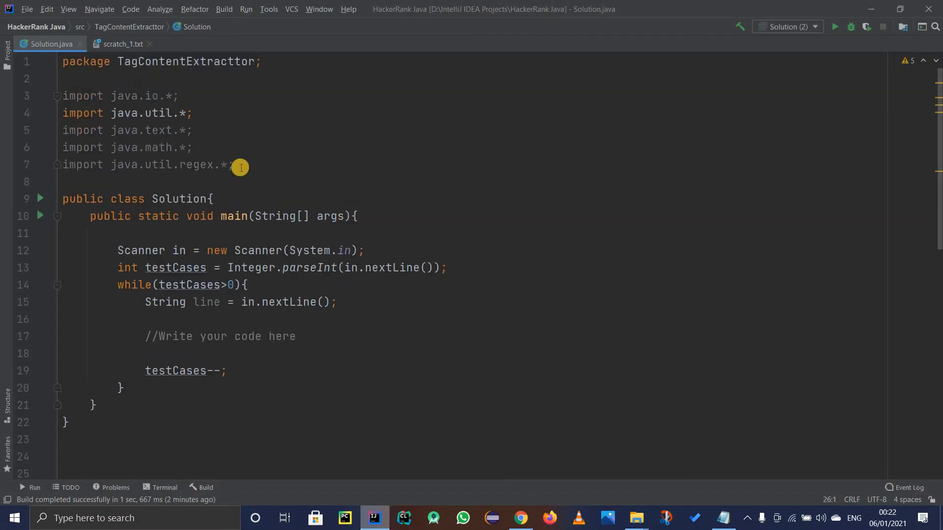
Replace the placeholder comment with boolean isMatch = false inside the loop.
double_click(228, 164)
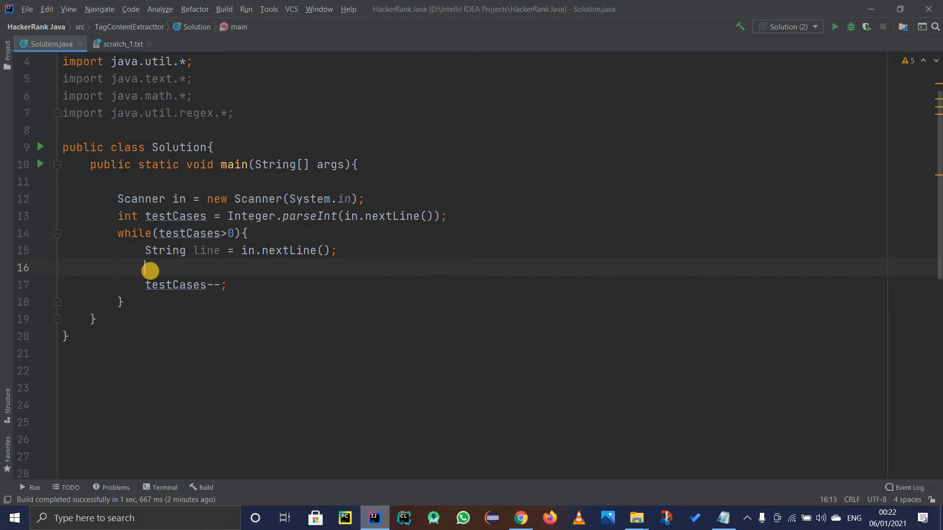
key(enter)
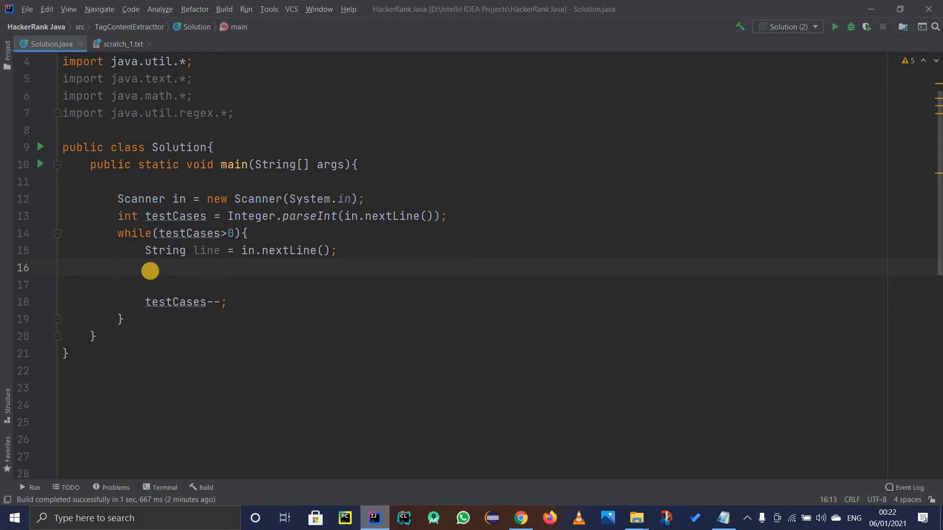
text(boolean)
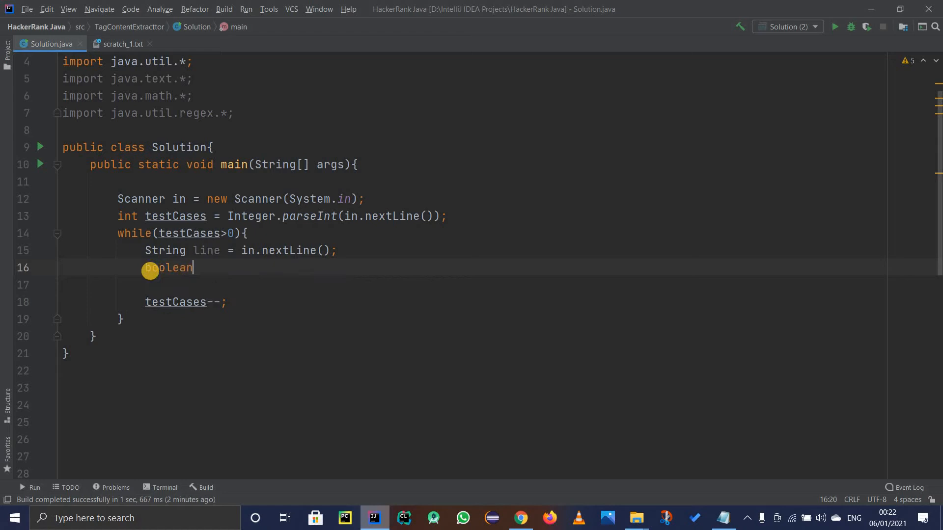
text(isMat)
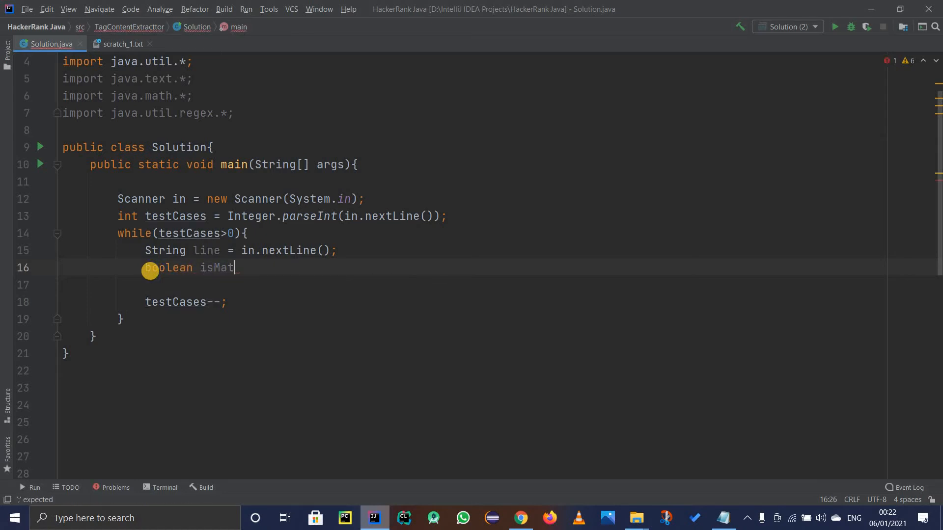
text(ch)
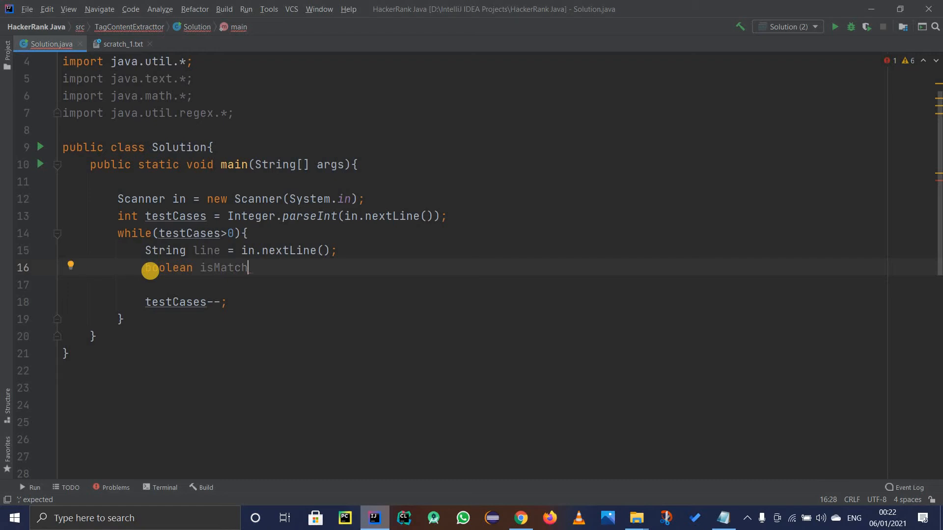
text(= fa)
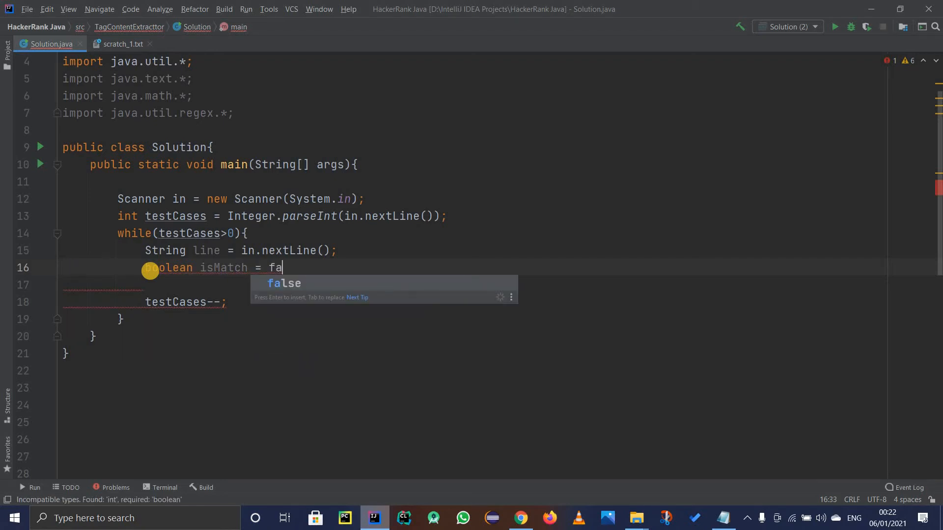
key(Enter)
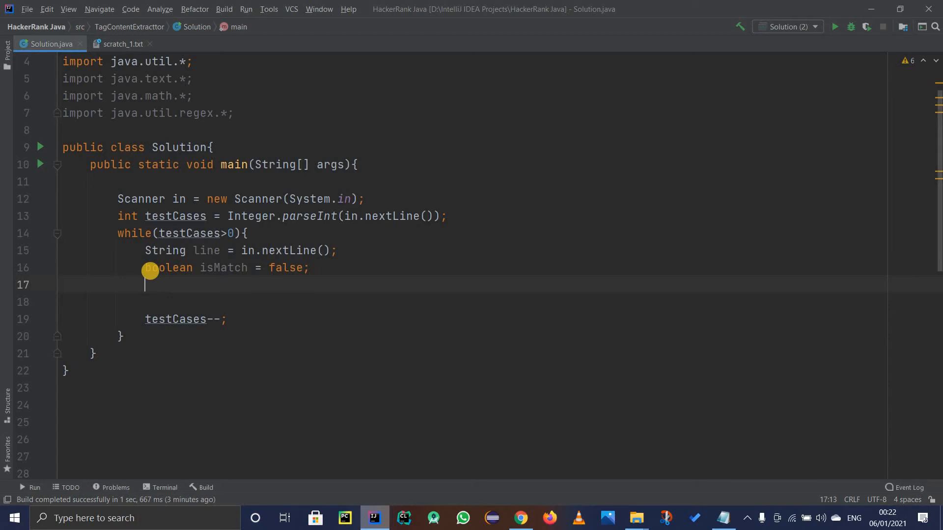
Declare a Pattern variable assigned Pattern.compile with an empty regex string.
text(Pattern p)
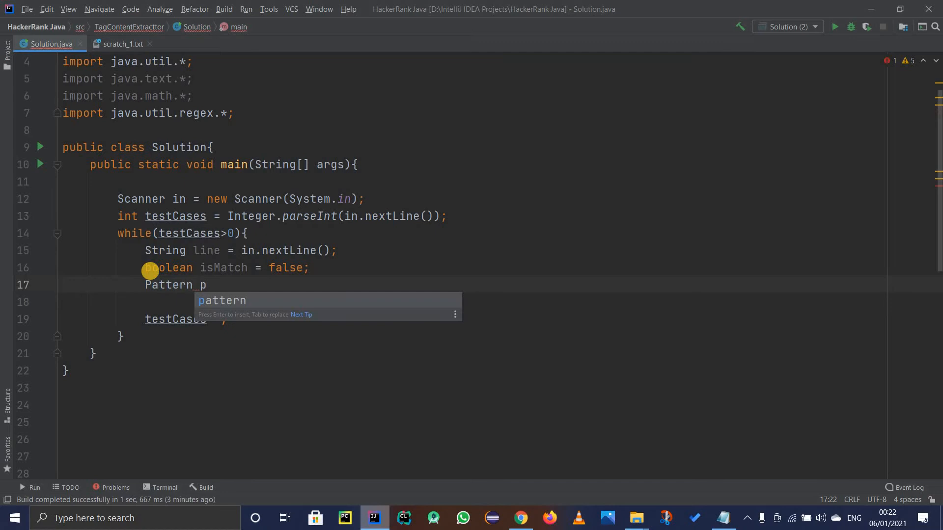
text(attern = p)
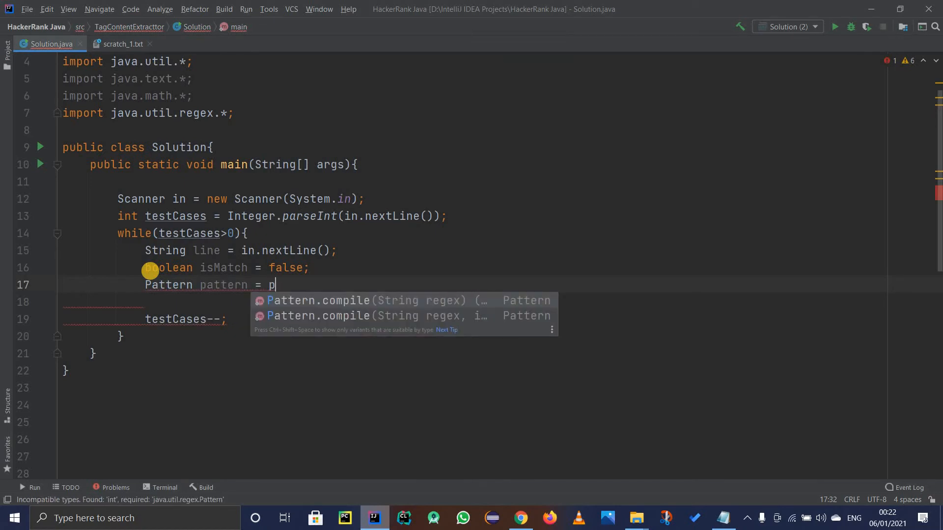
text(Pattern.compile(")
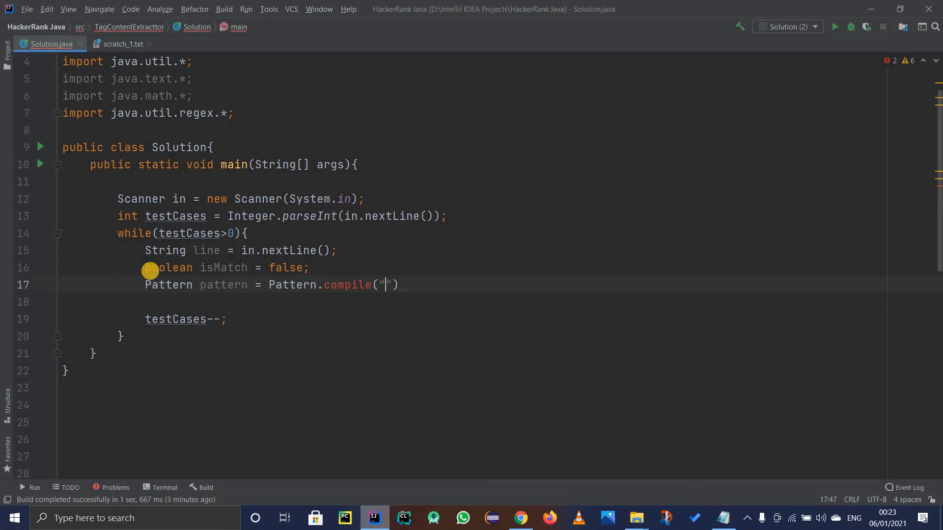
text([])
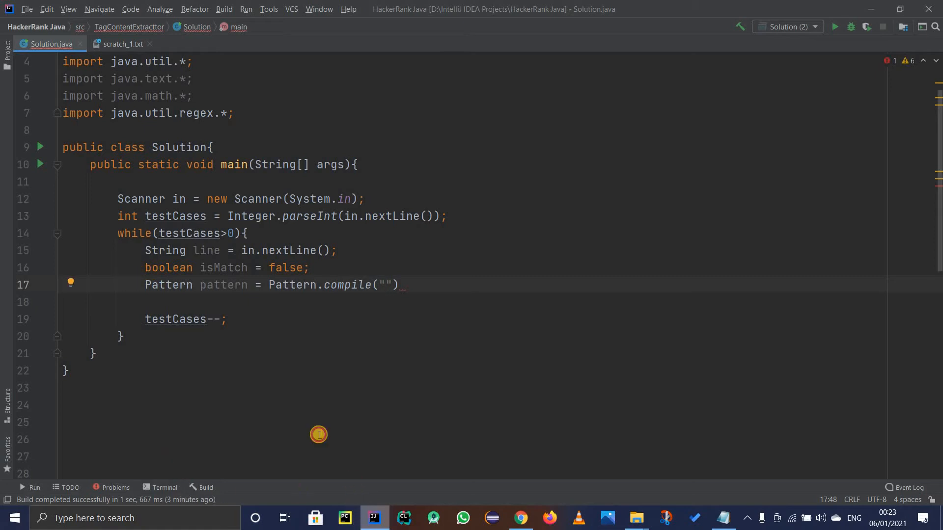
Copy the <tag>contents</tag> example from HackerRank and return to Solution.java.
click(521, 518)
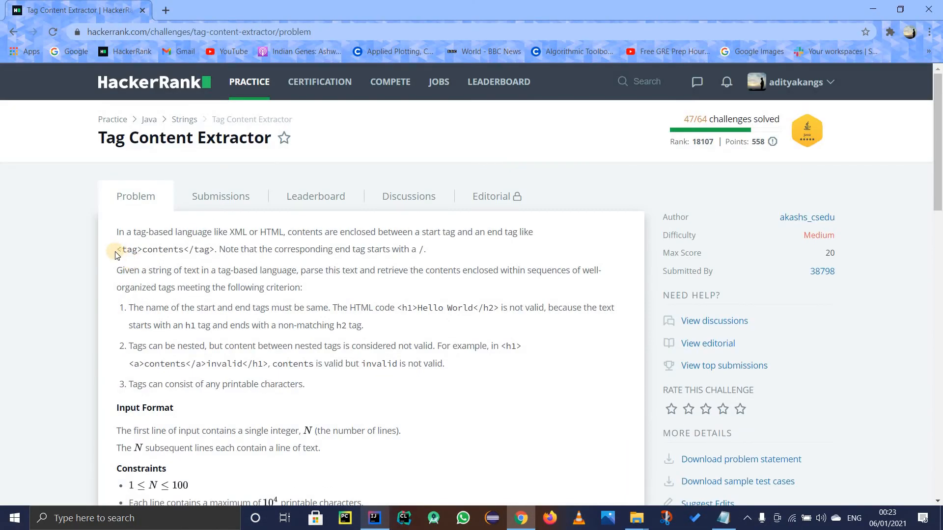
drag(120, 249, 214, 249)
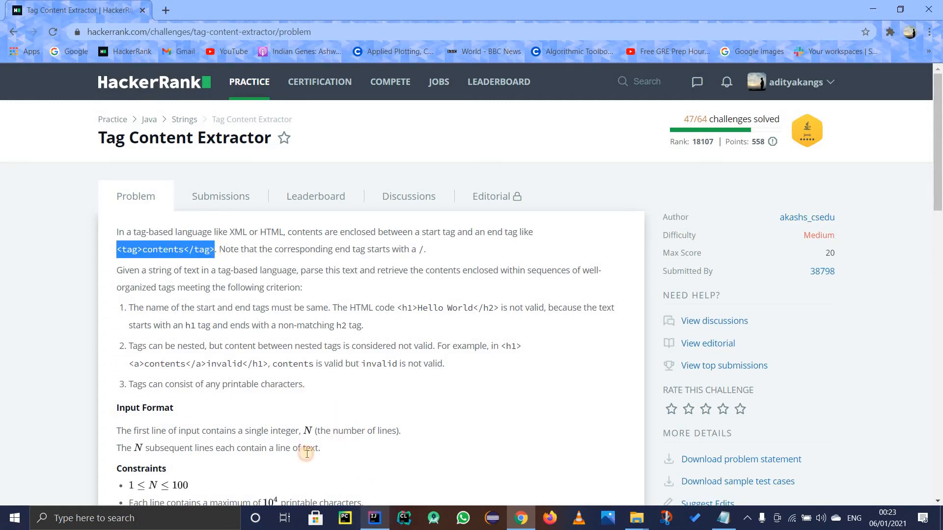
click(374, 518)
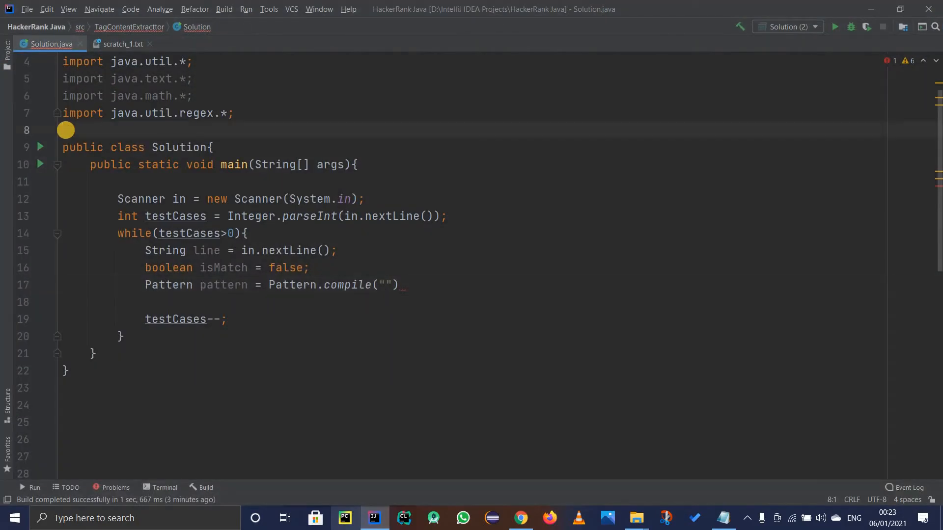
Add the comment // <tag>contents</tag> and begin the regex string with <>.
text(// <tag>contents</tag>)
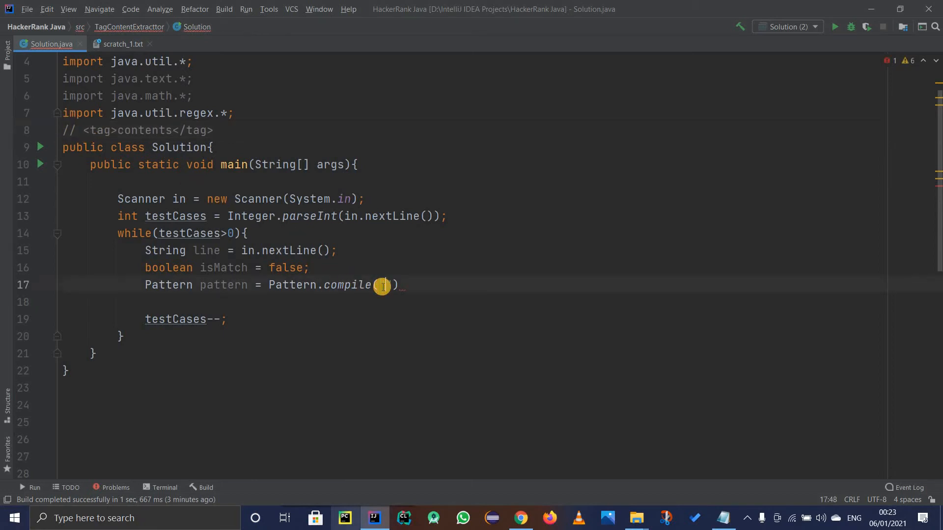
text(")
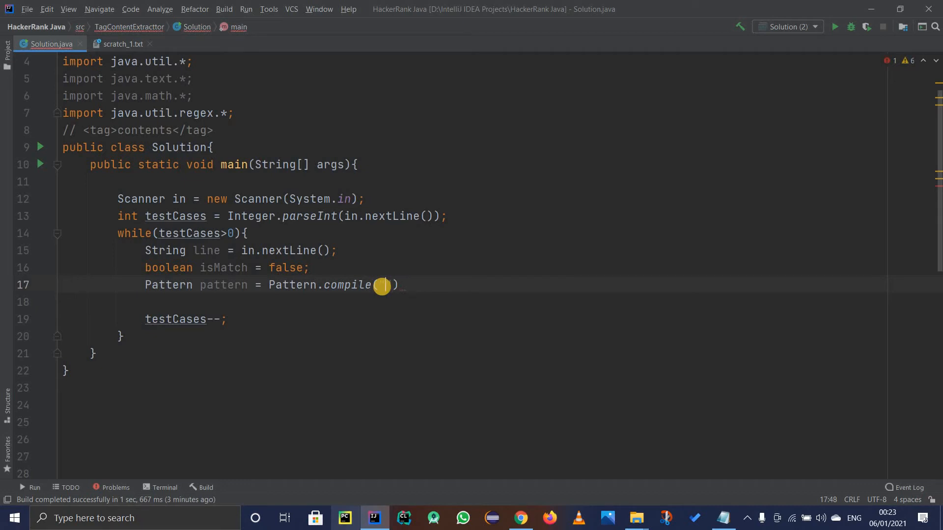
text(<><>)
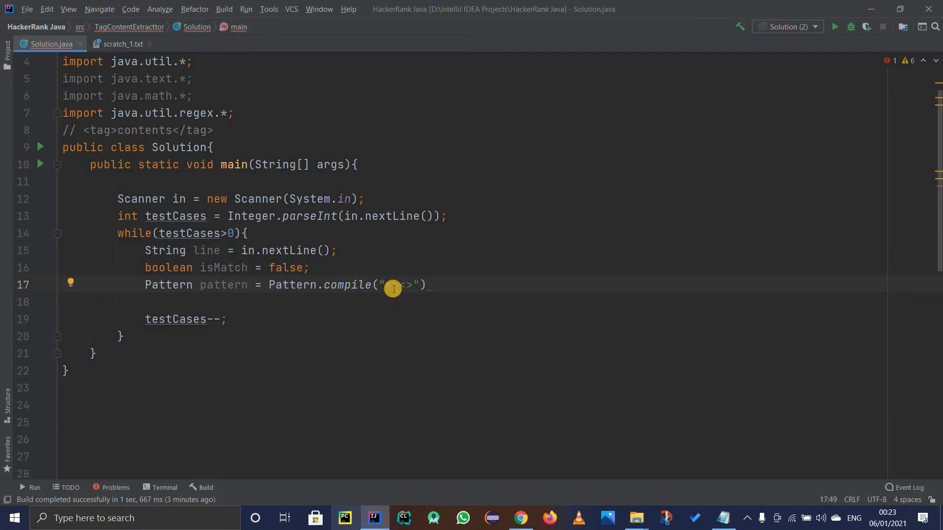
Complete the regex as "<(.+)>([^<]+)</\\1>" and terminate the statement with a semicolon.
text(())
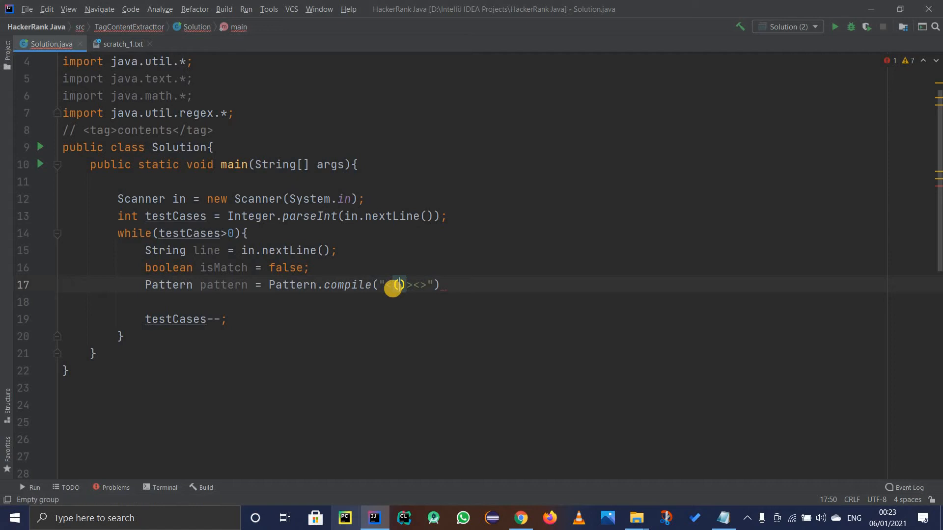
text(+)
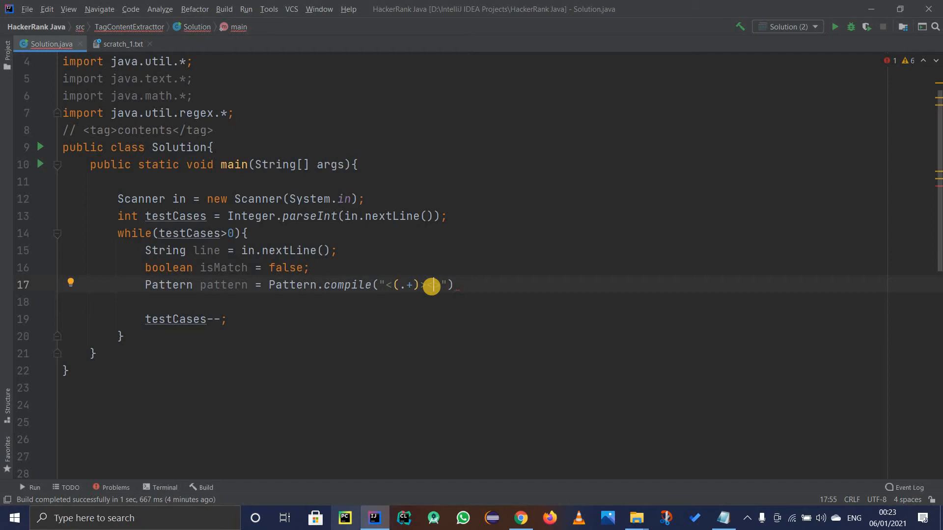
text(\\1>)
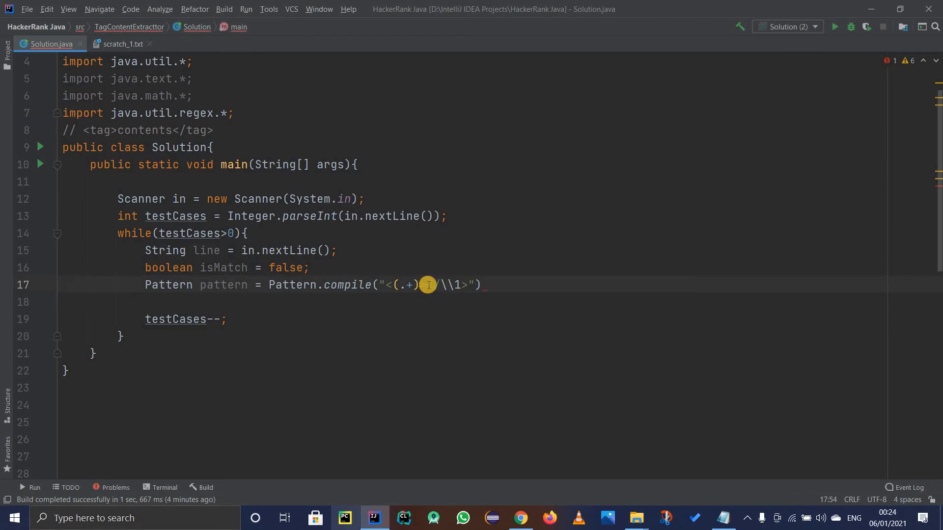
text(())
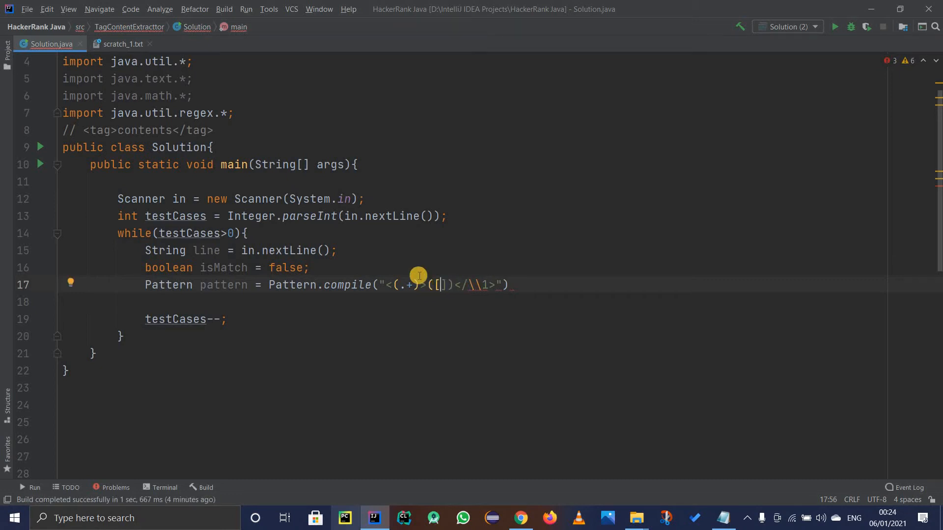
mouse_move(88, 131)
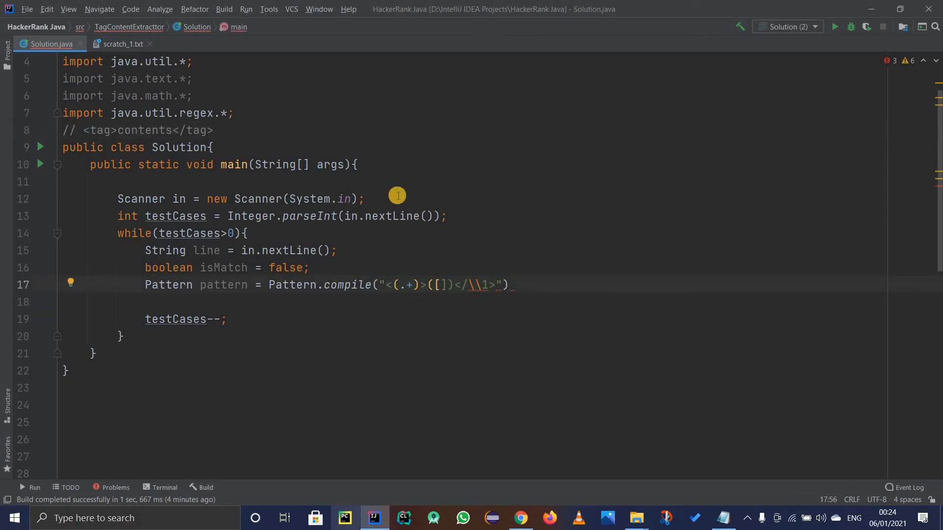
text(^)
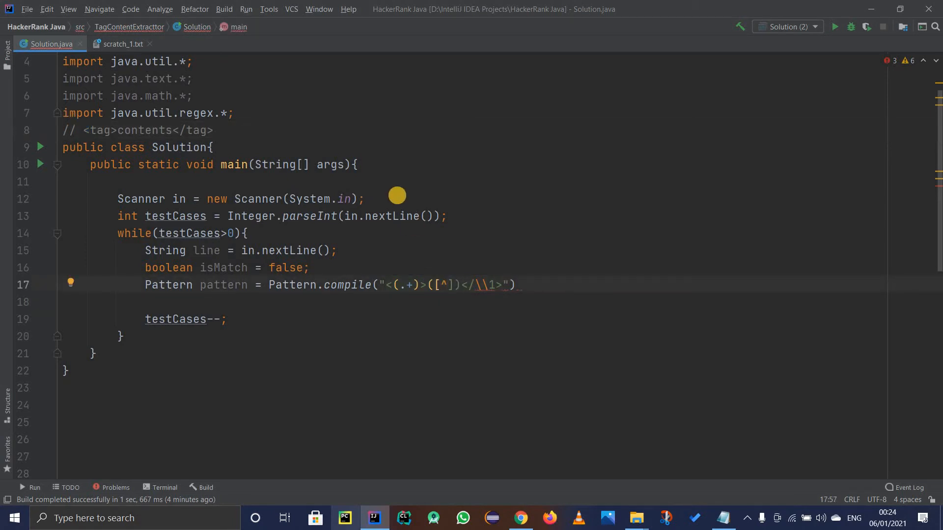
text(<)
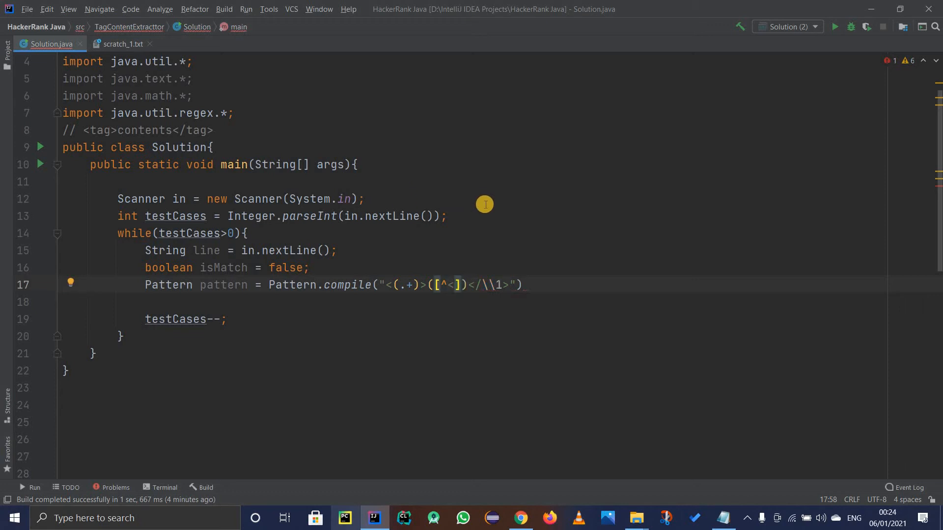
text(+)
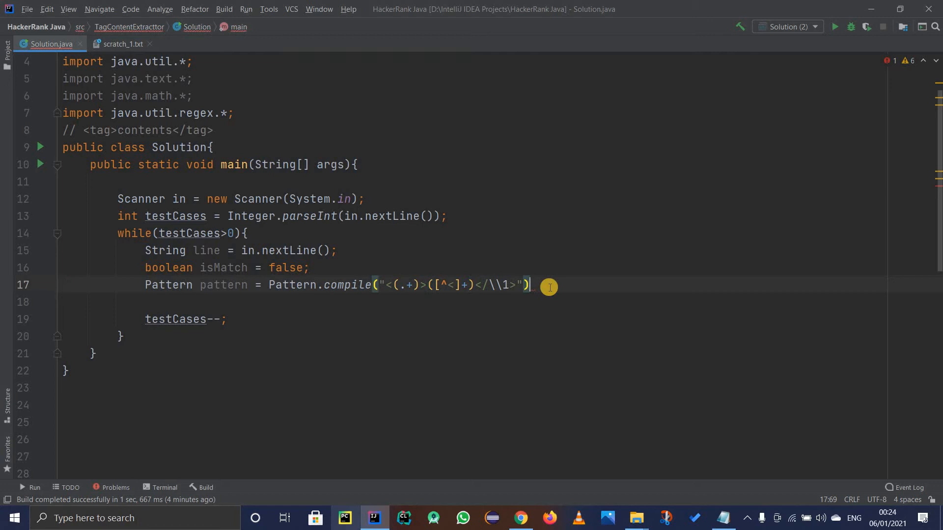
text(;)
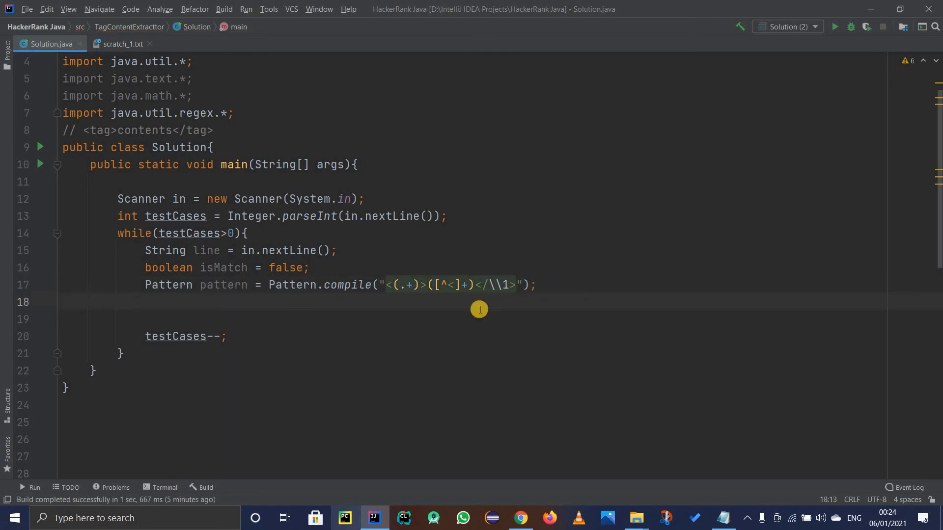
Declare Matcher matcher = pattern.matcher(line); after the Pattern declaration.
text(Ma)
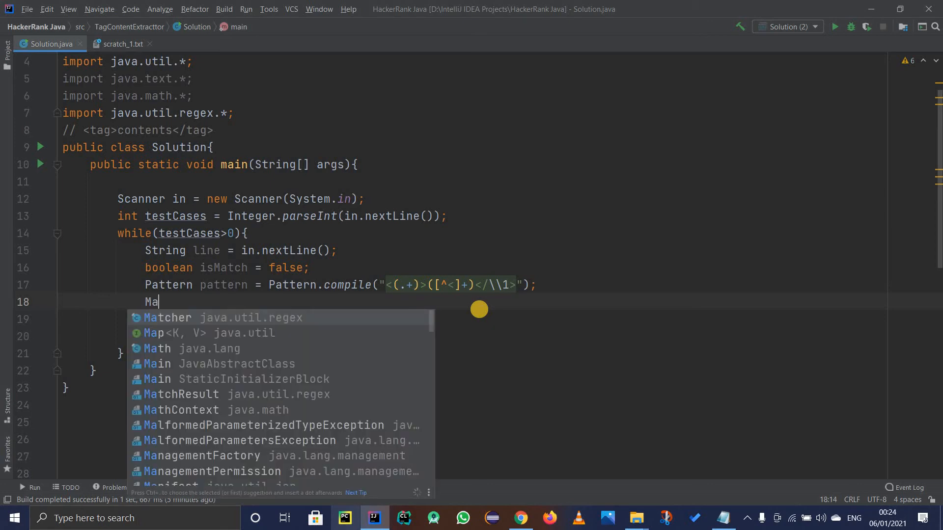
text(tcher matcher =)
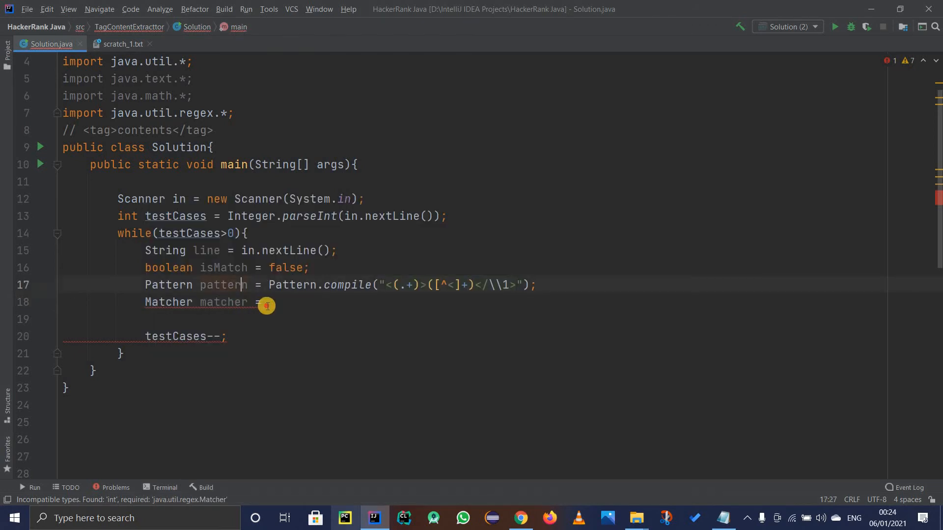
text(pattern)
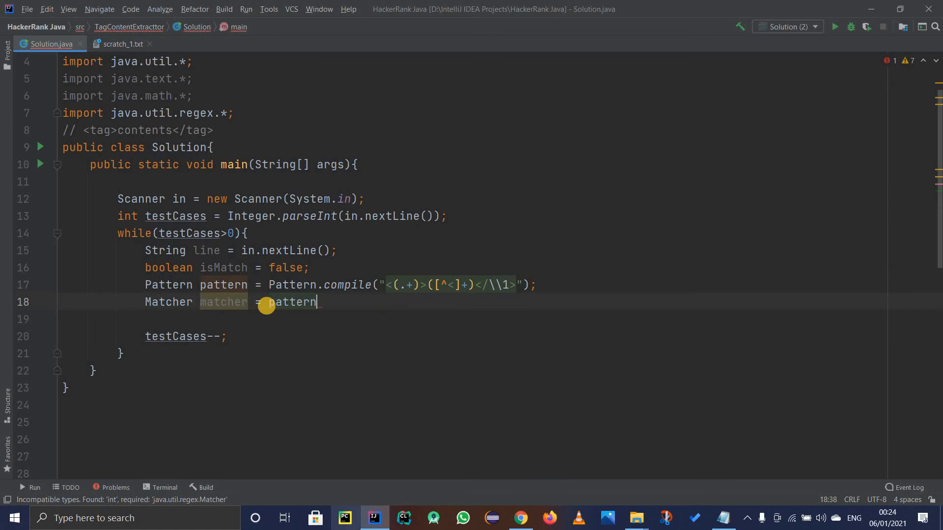
text(.matcher(line)
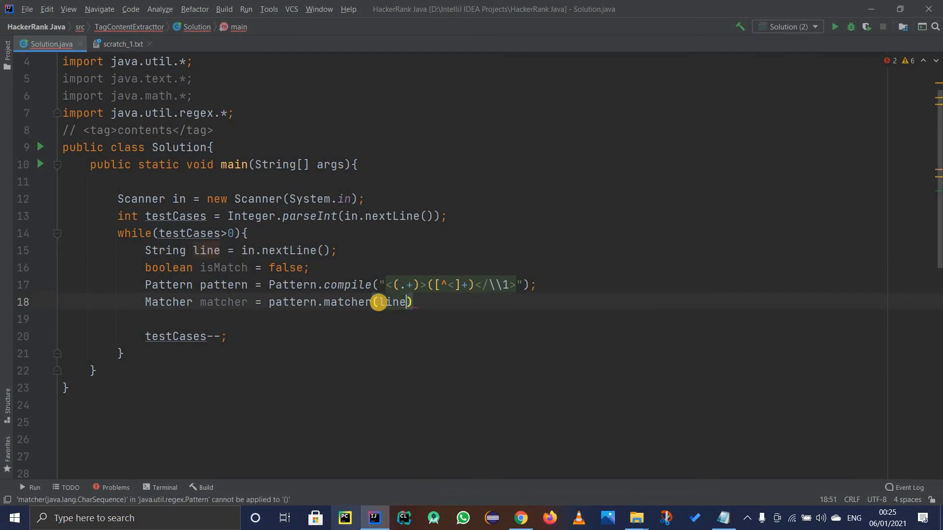
text(;)
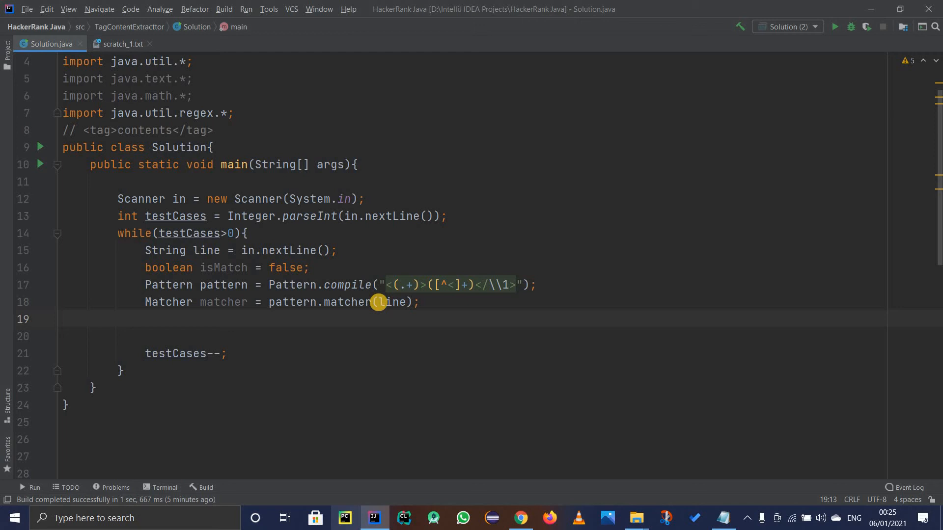
mouse_move(193, 369)
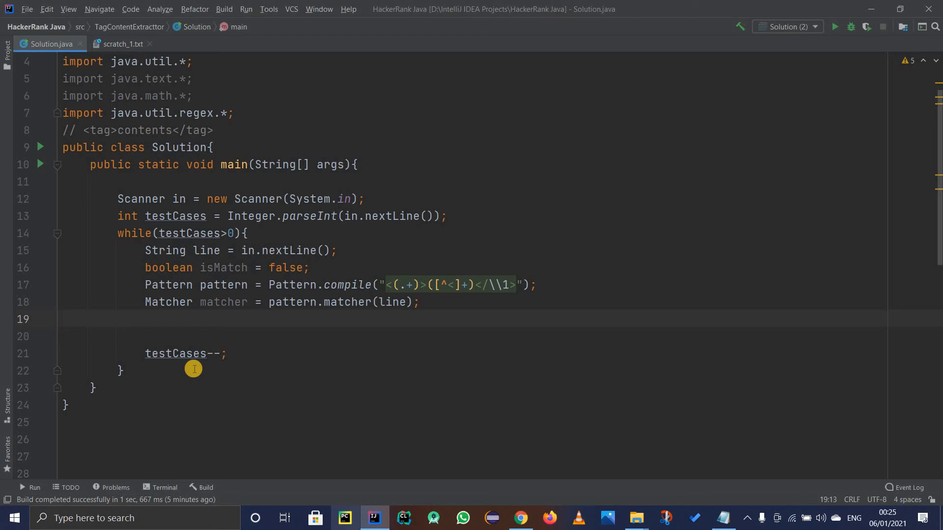
Write while (matcher.find()) printing matcher.group(2), confirming group 2 in the regex.
text(wgi)
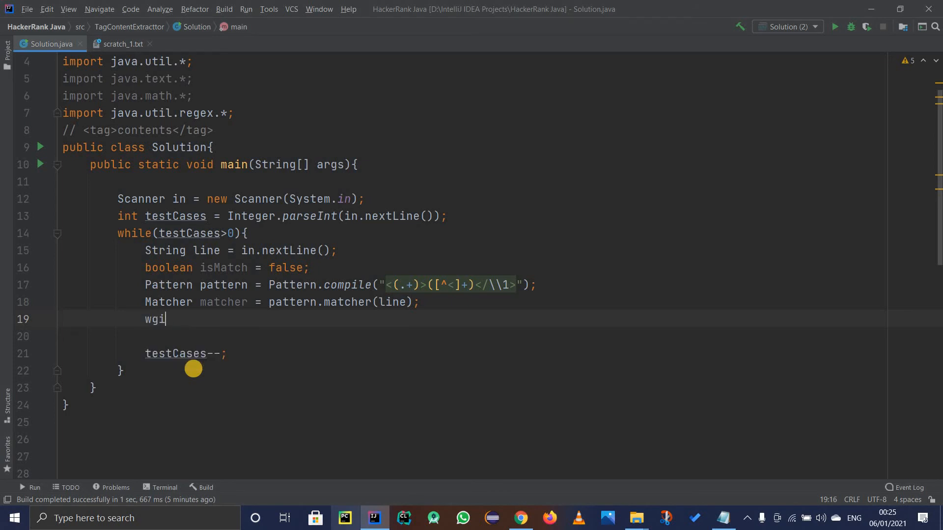
text(hile (matcher.find()
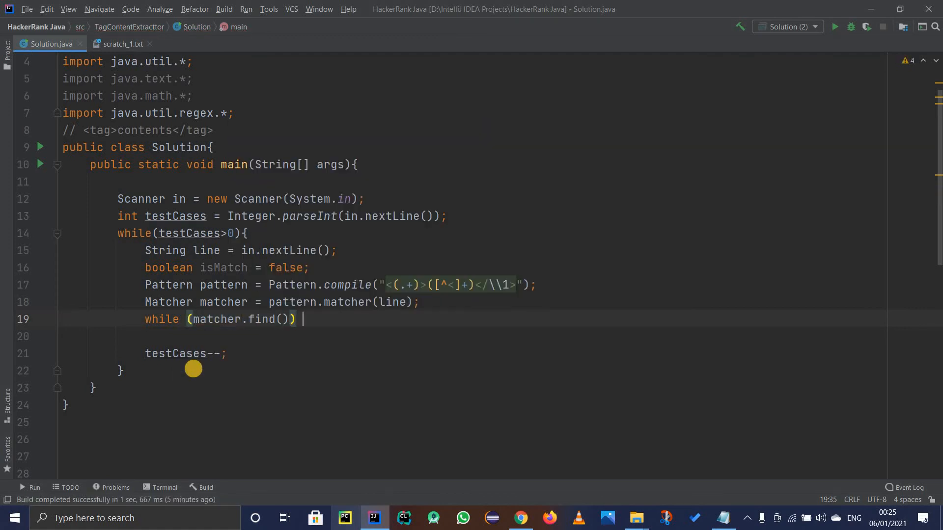
text(so)
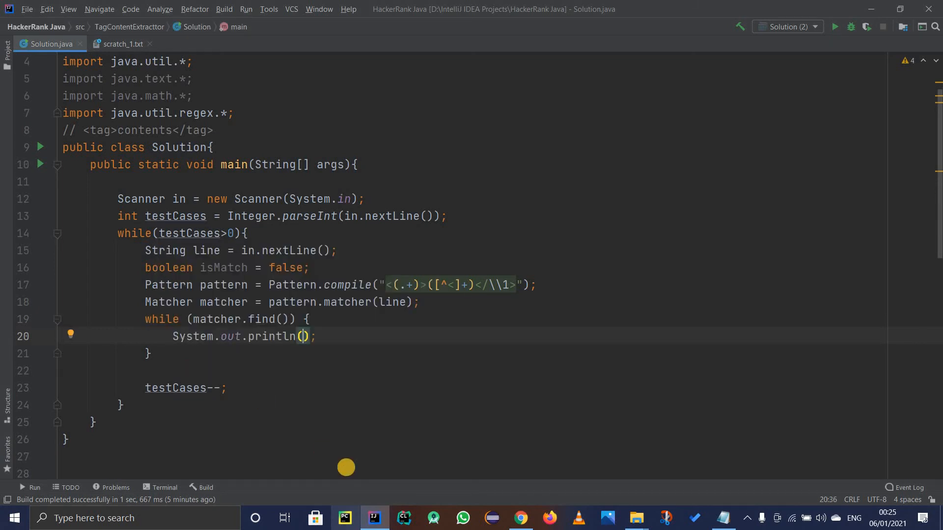
text(m.)
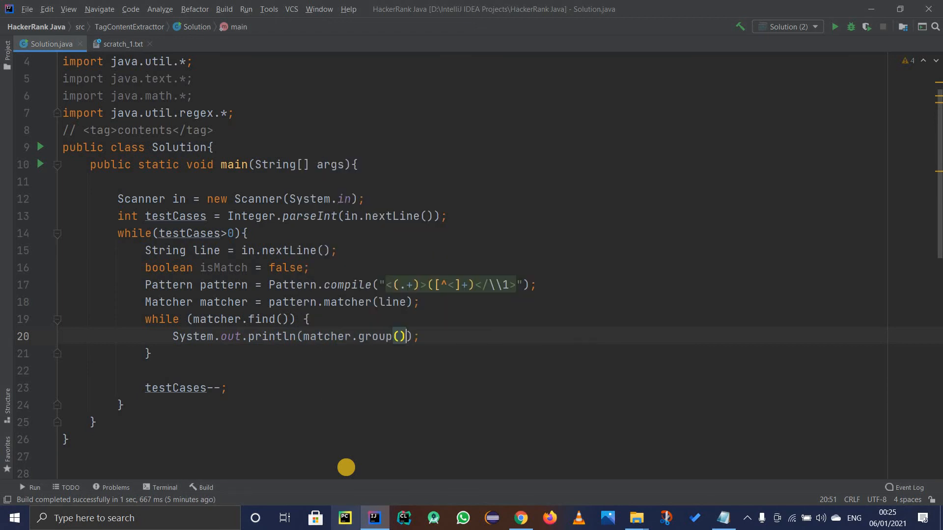
text(2)
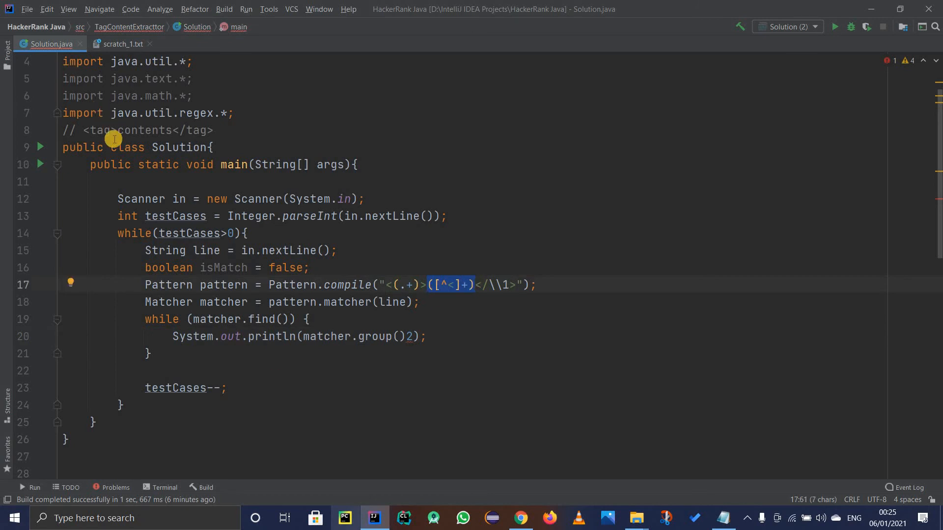
double_click(145, 130)
text())
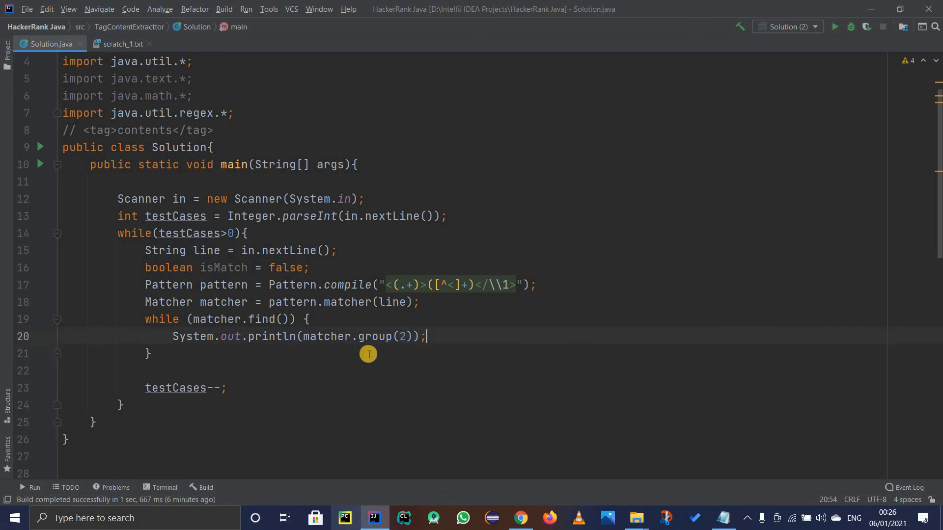
mouse_move(207, 270)
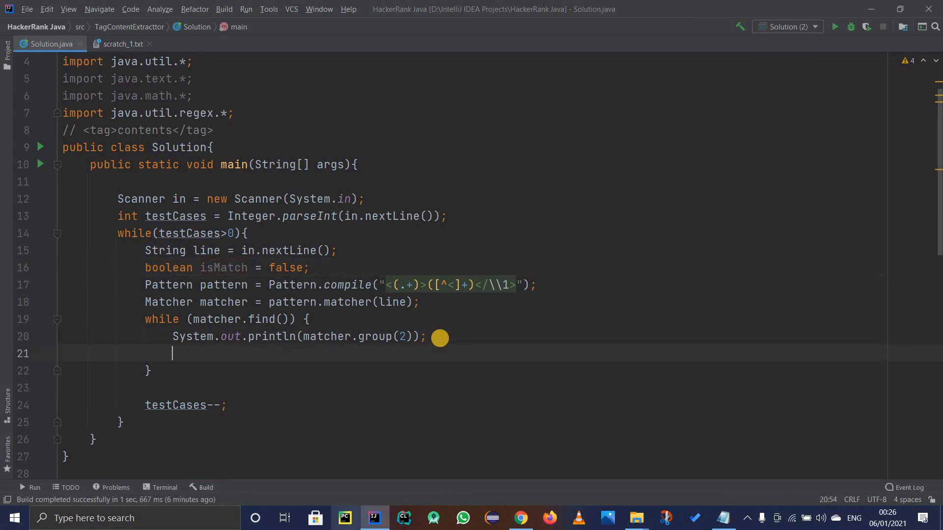
Set isMatch = true inside the match loop.
text(isMatch =)
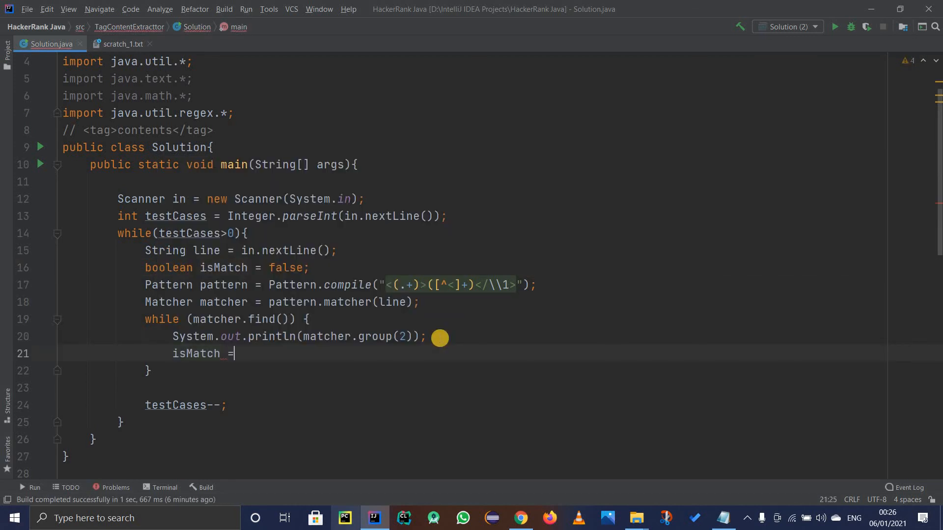
text(tr)
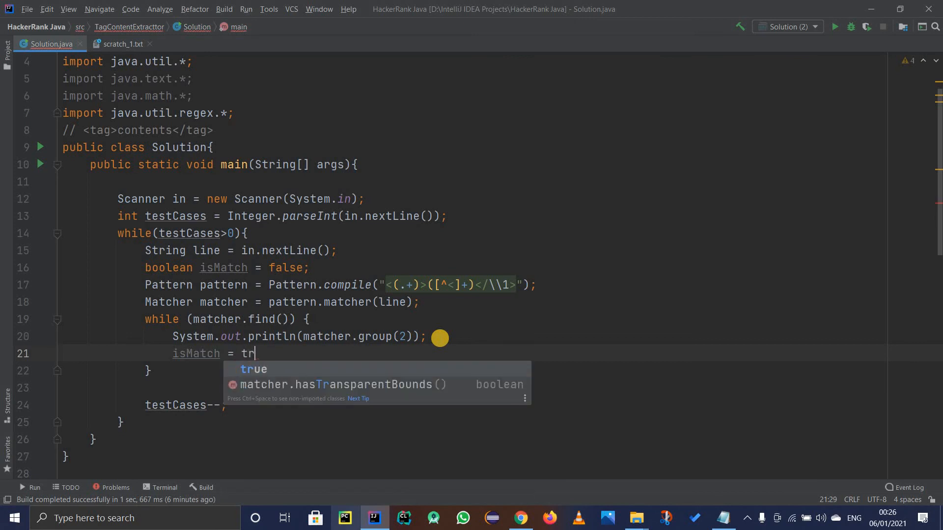
text(ue;)
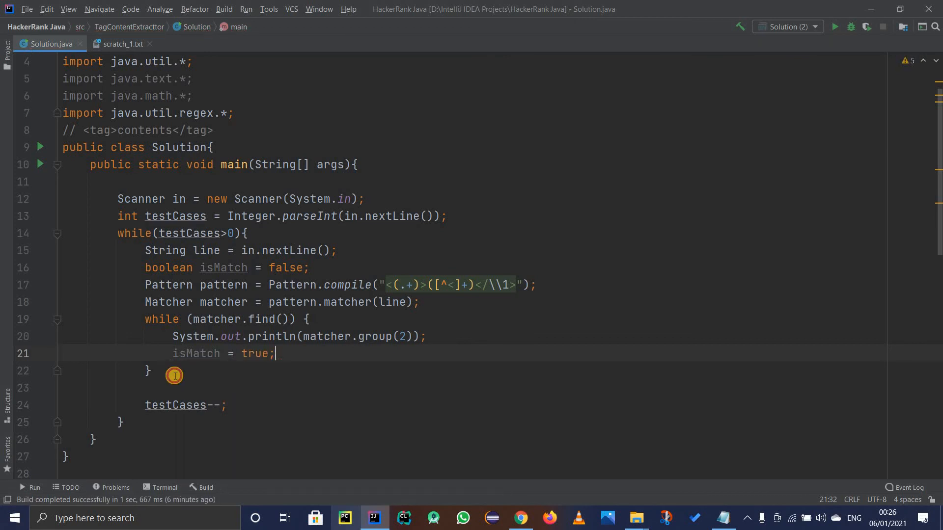
Add an if (!isMatch) block that prints "None".
text(if)
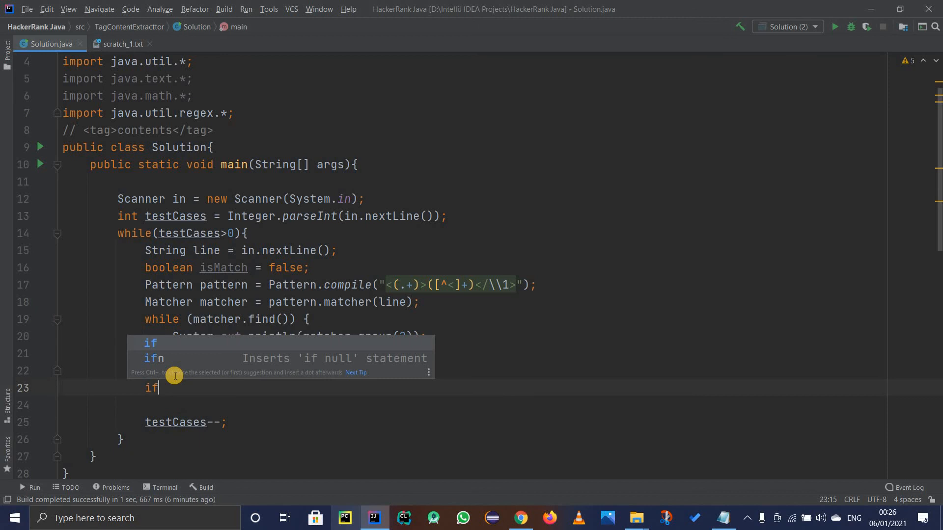
text((!)
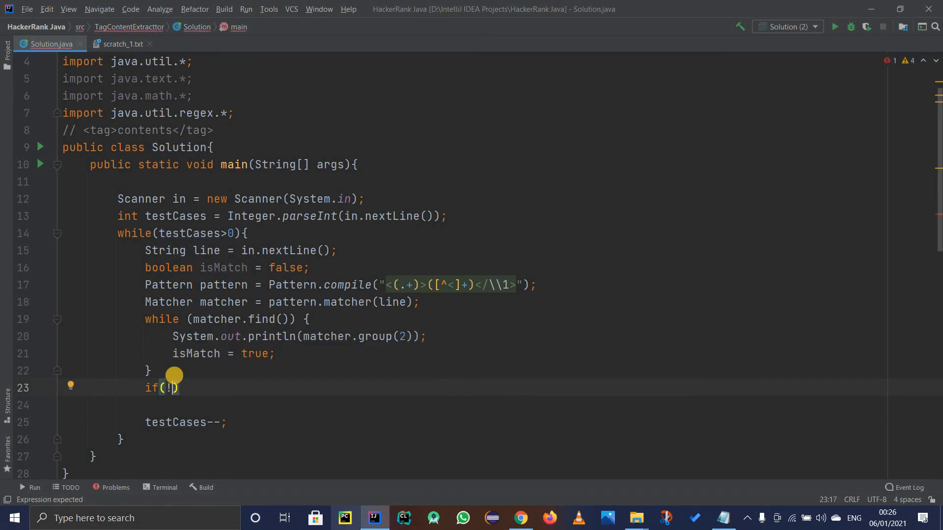
text(isMatch) {)
click(474, 406)
text(System.out.println("");)
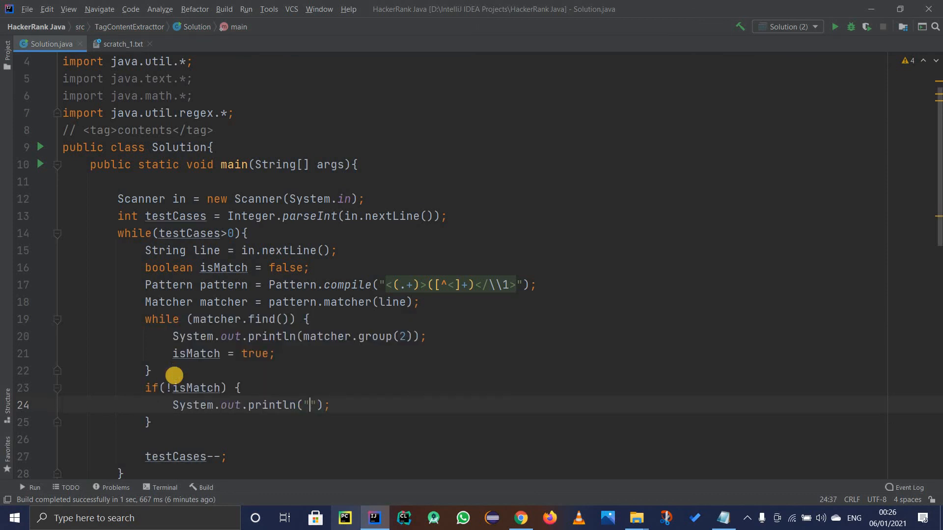
text(NOne)
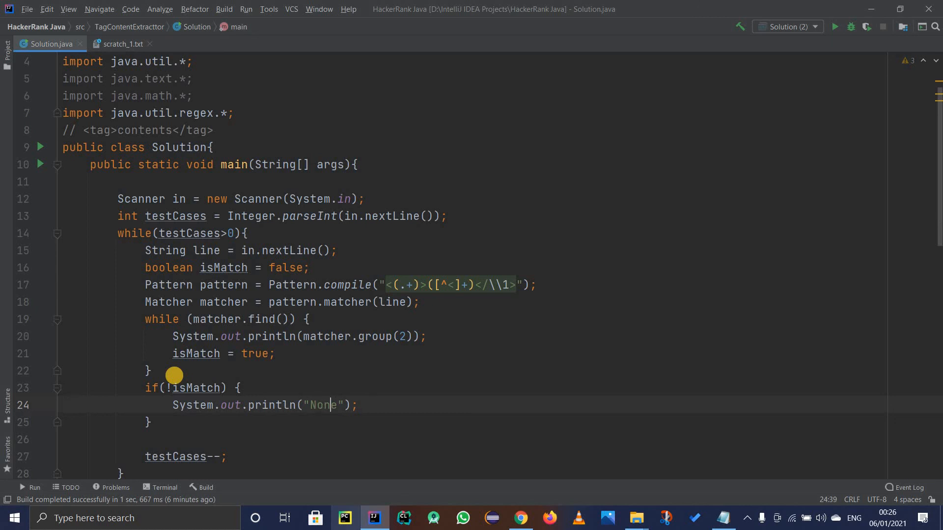
scroll(down, 3)
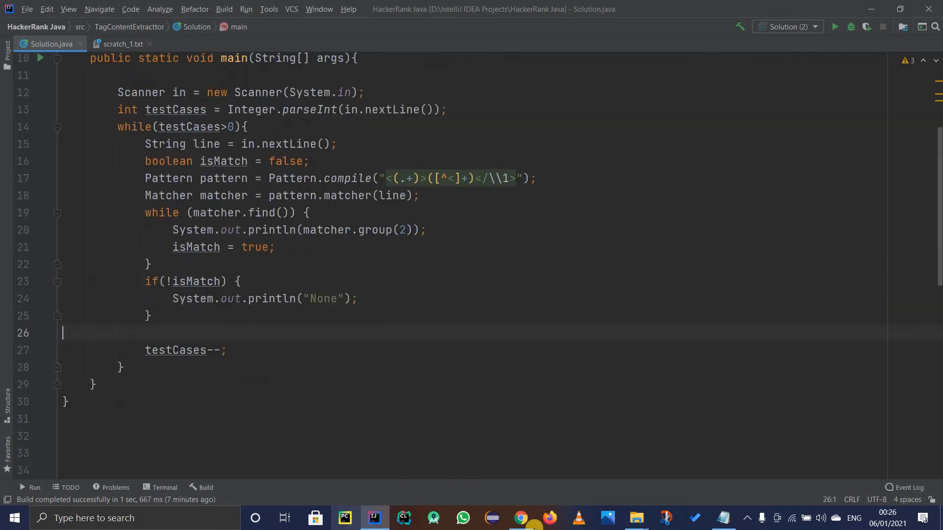
Submit the Java solution from the HackerRank problem page.
click(519, 517)
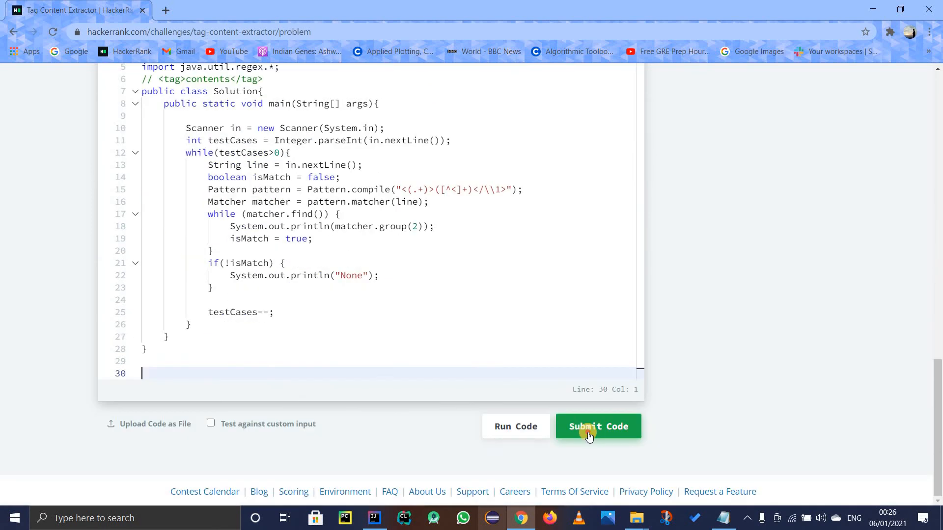
click(597, 426)
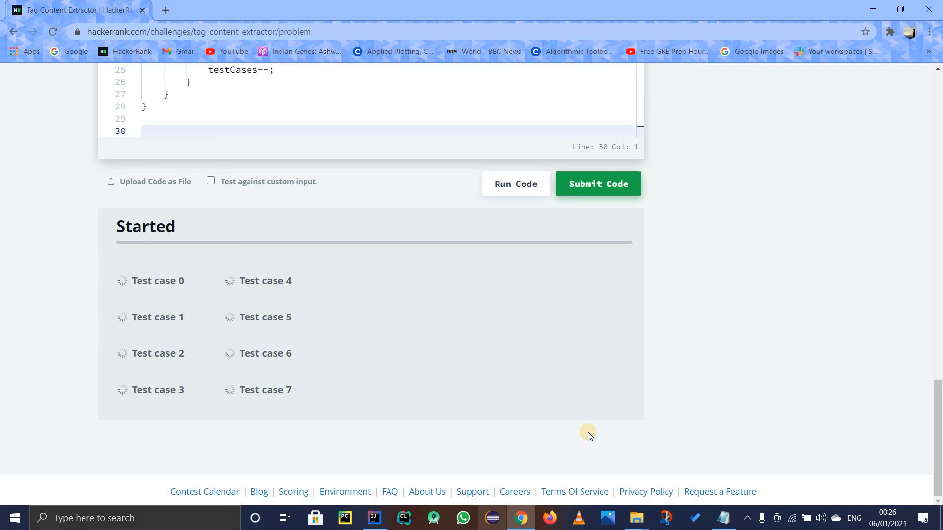
Close the congratulations popup and scroll through the passing test case results.
click(597, 184)
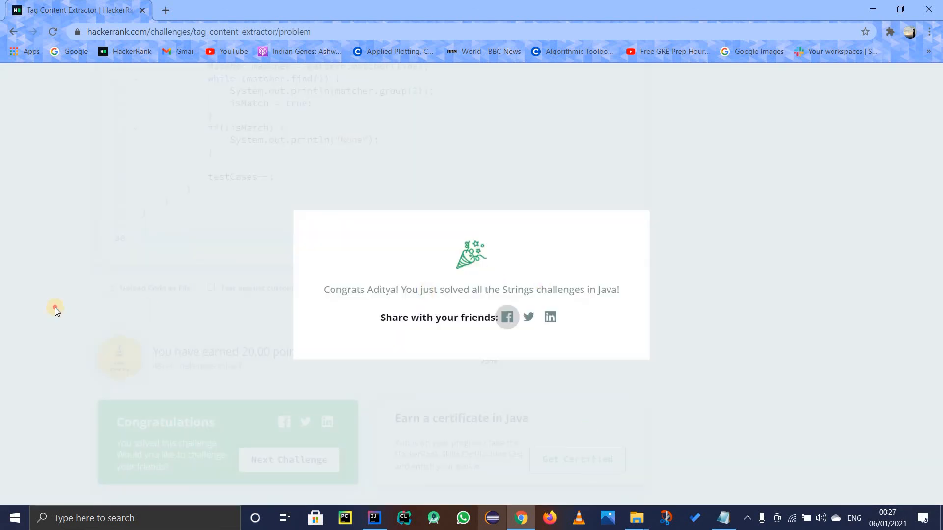
click(54, 311)
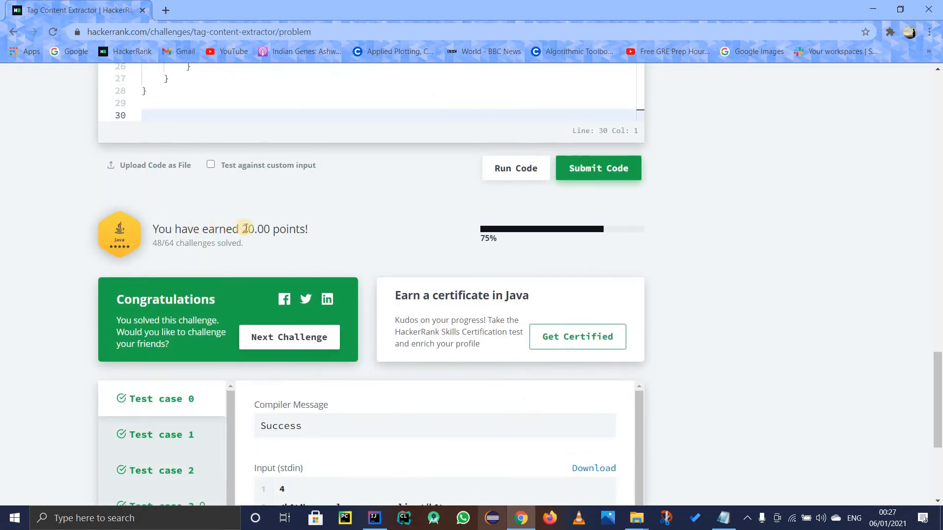
scroll(down, 3)
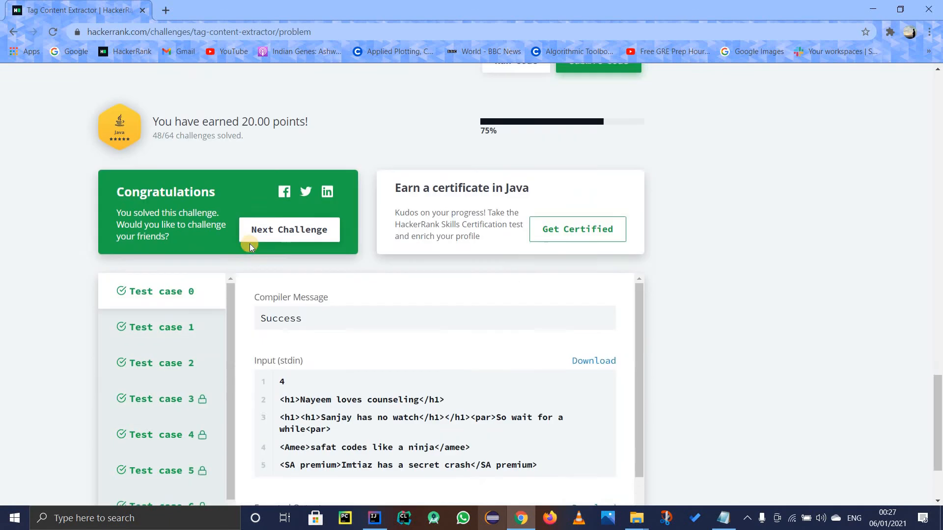
scroll(down, 3)
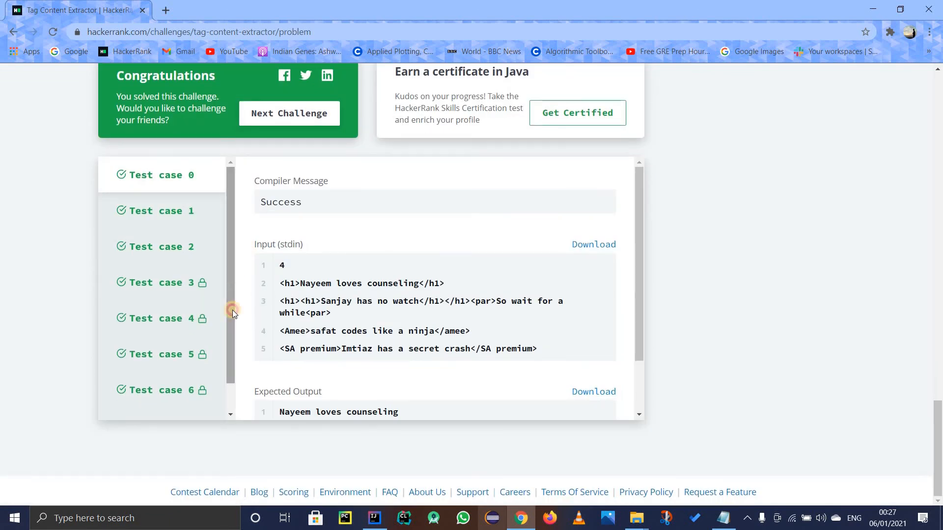
scroll(down, 3)
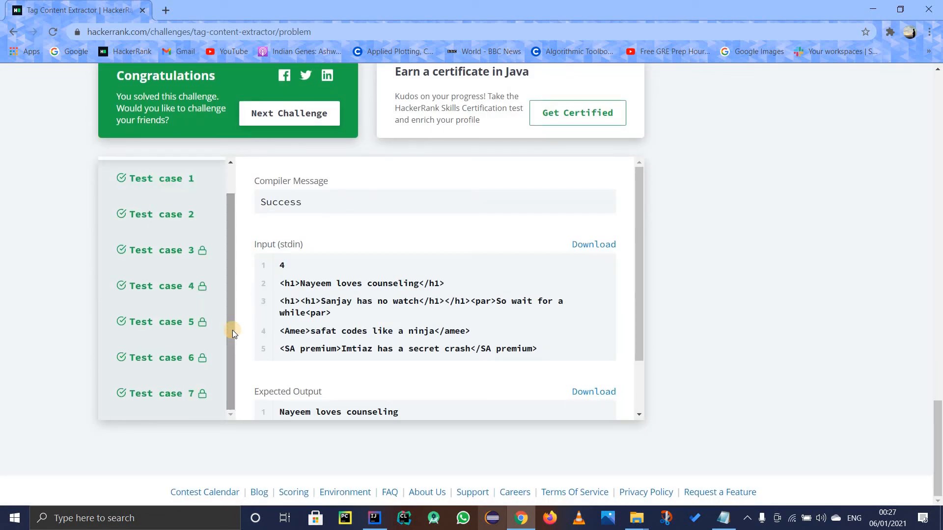